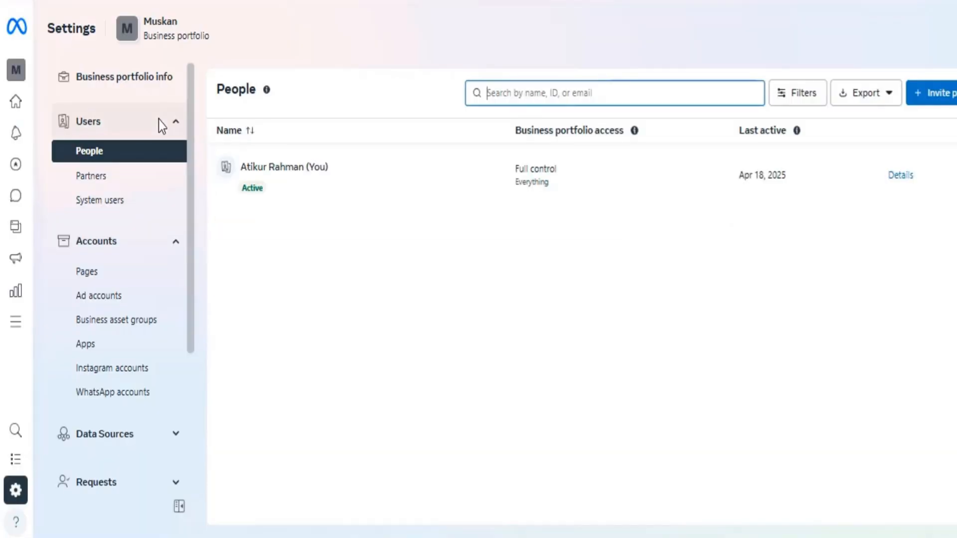
mouse_move(99, 296)
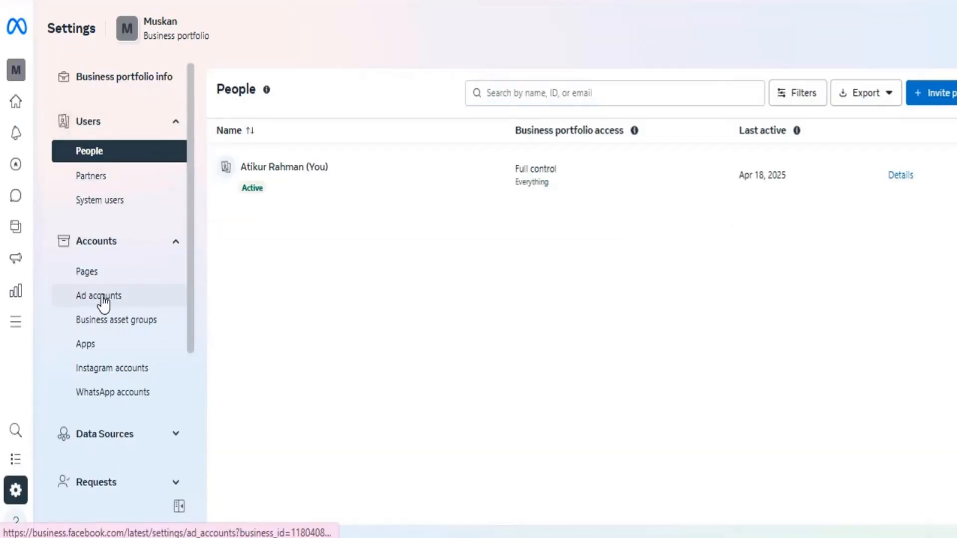
View the advertising restriction details for the Muskan portfolio from its Ad accounts settings.
click(98, 295)
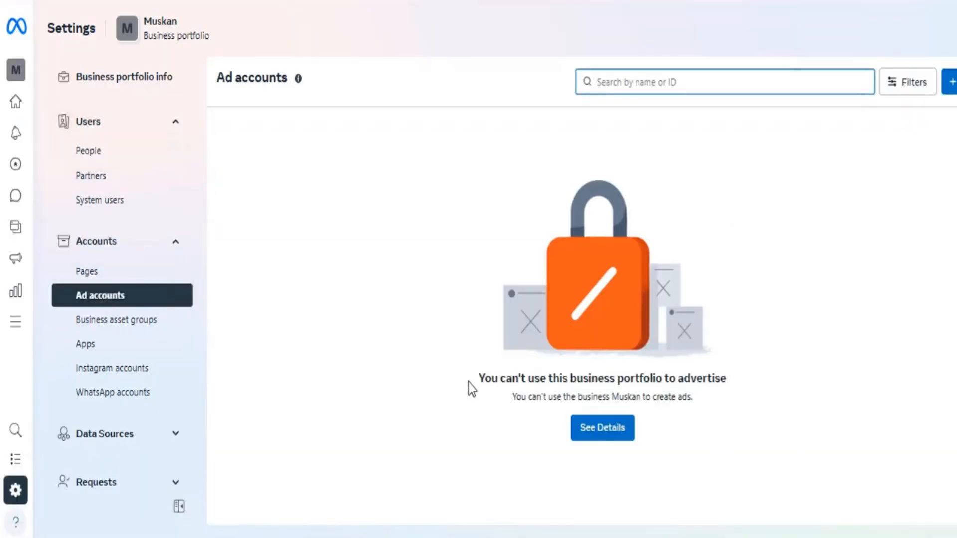
click(601, 428)
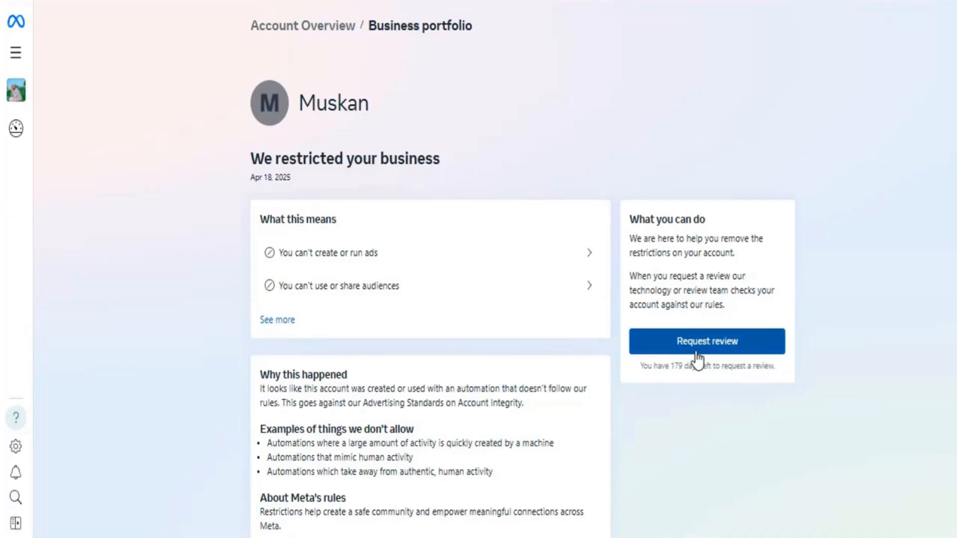
Request a review of the restriction, bringing up the reCAPTCHA confirmation check.
drag(275, 252, 400, 285)
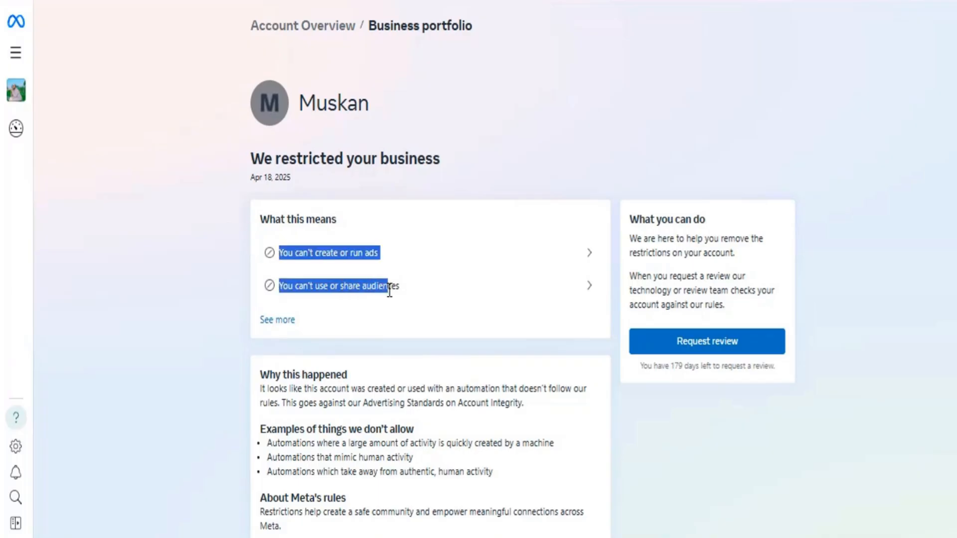
click(706, 341)
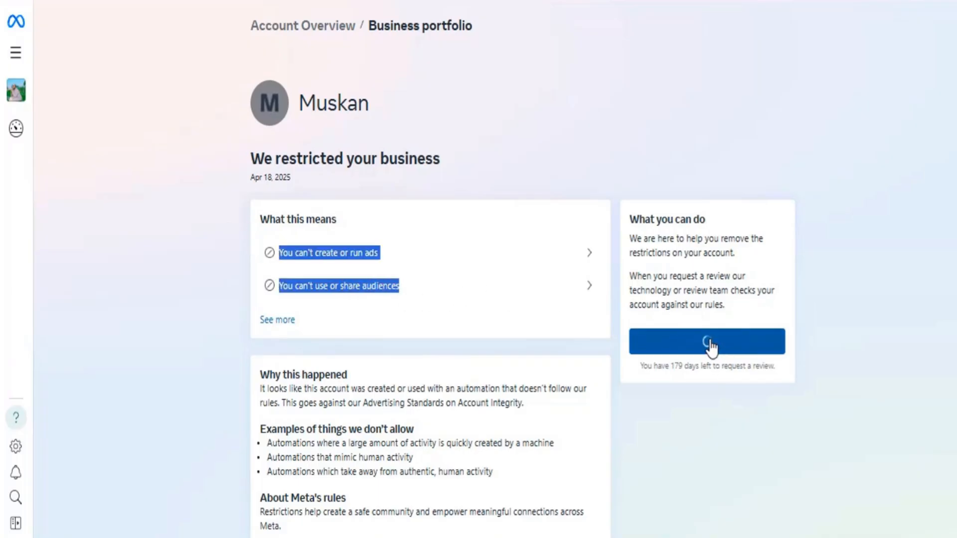
click(706, 341)
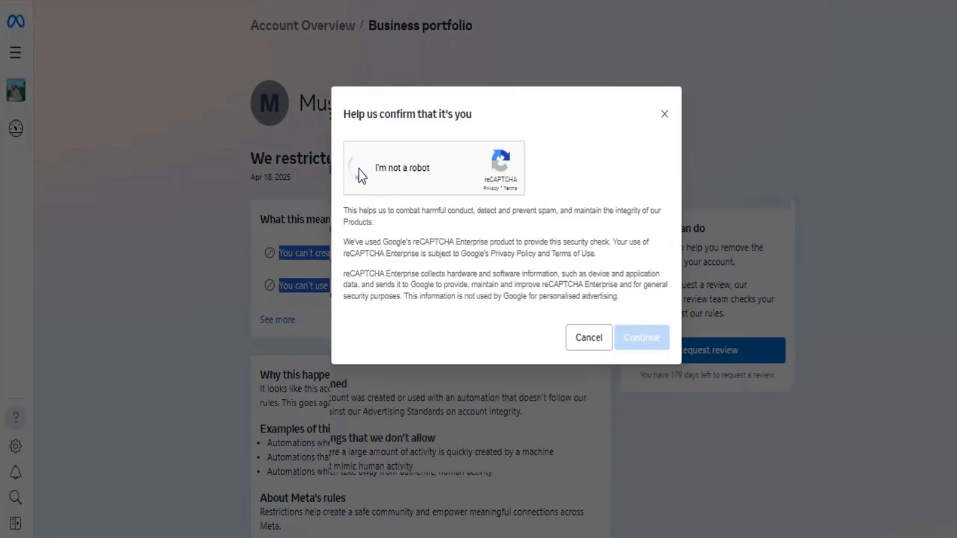
Pass the motorcycle reCAPTCHA and confirm the 6-digit verification code to reach the ID upload.
click(360, 169)
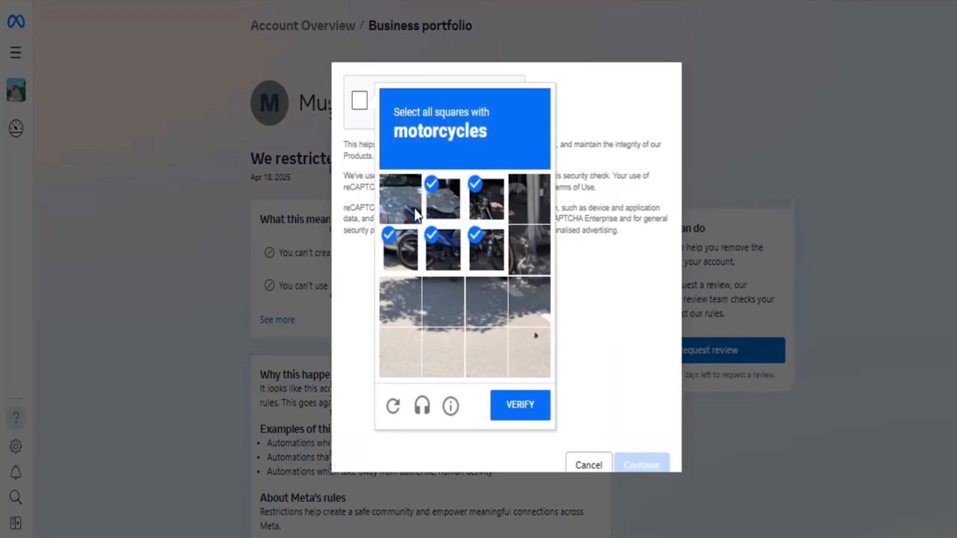
click(519, 405)
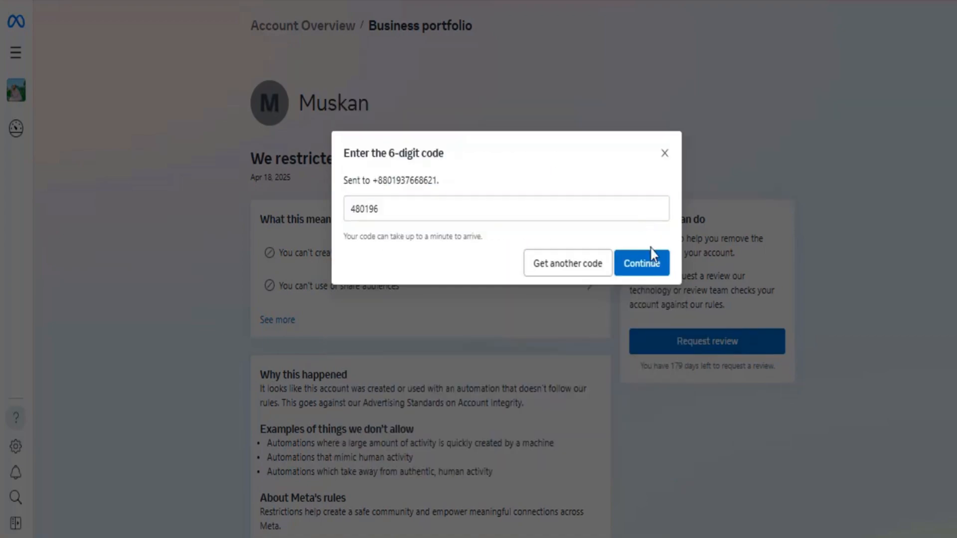
click(642, 264)
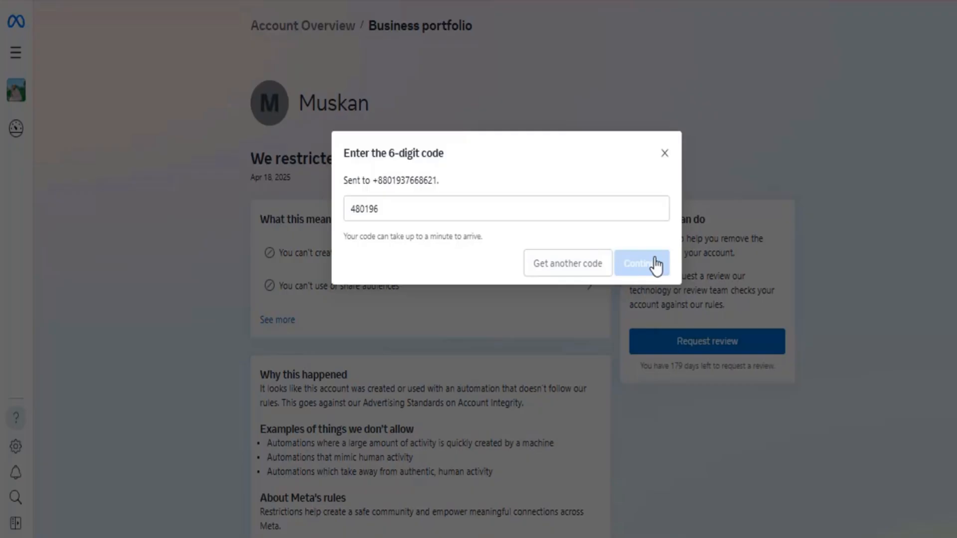
click(641, 264)
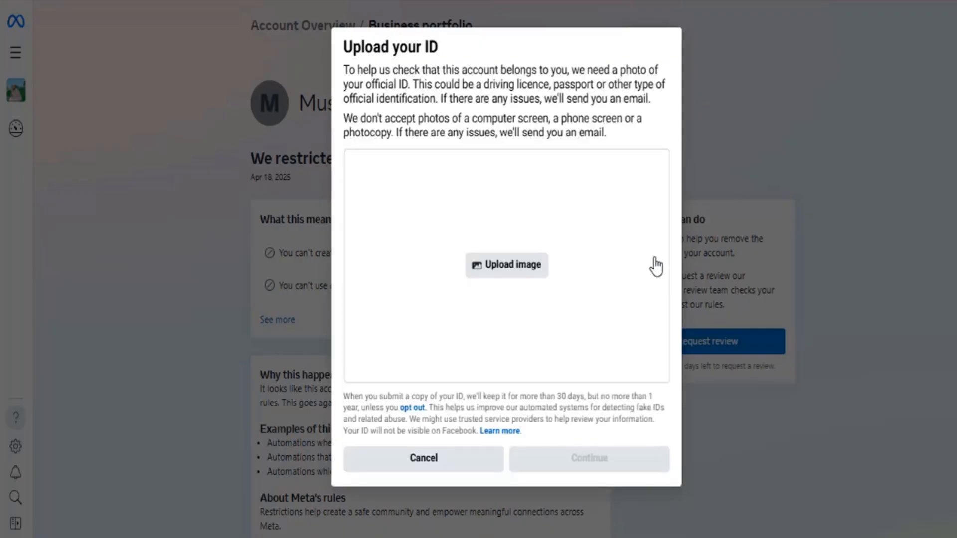
mouse_move(640, 284)
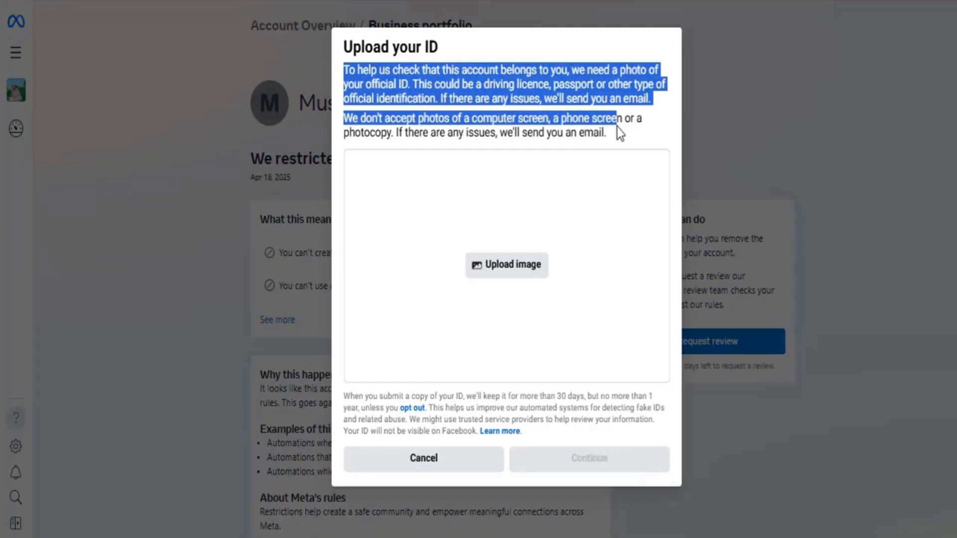
Upload the official ID photo and submit it so the review shows as in progress.
click(459, 381)
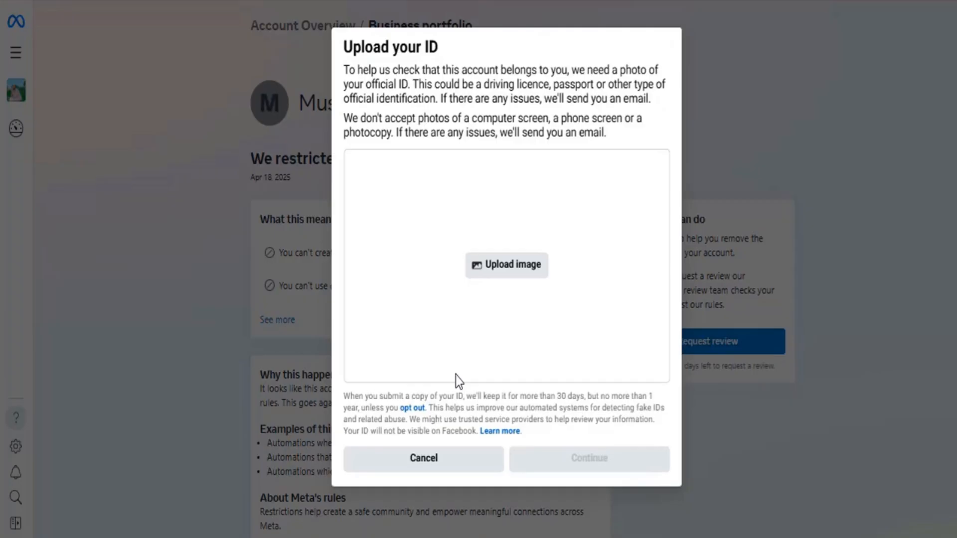
mouse_move(495, 382)
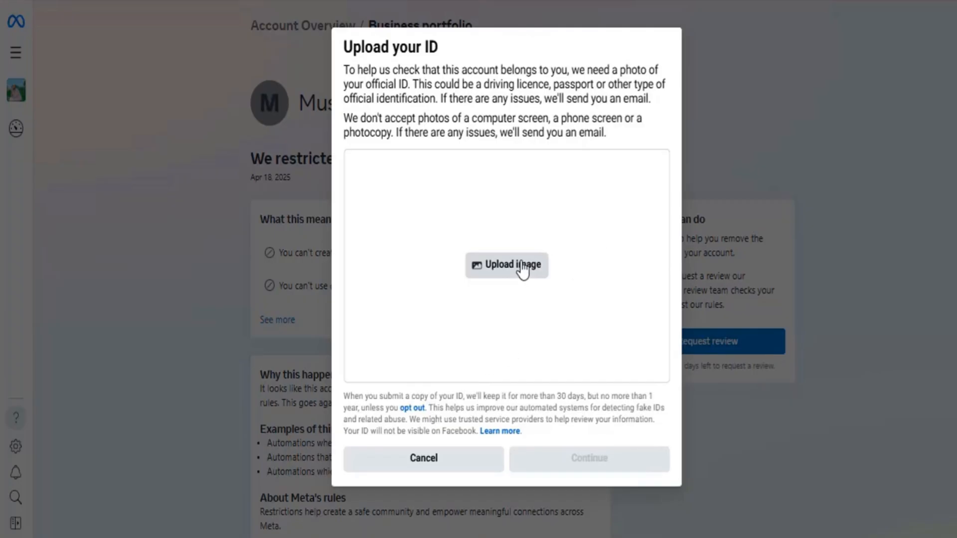
click(506, 265)
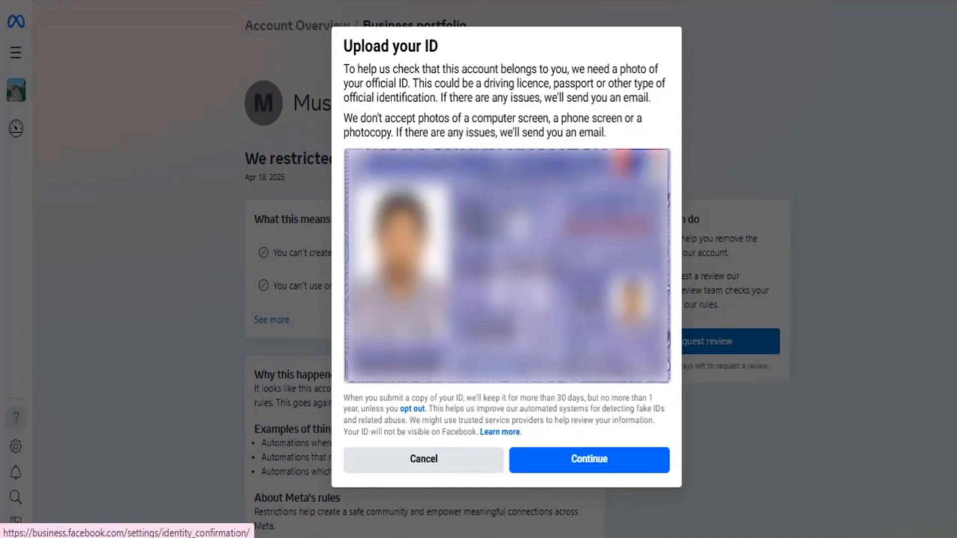
click(588, 460)
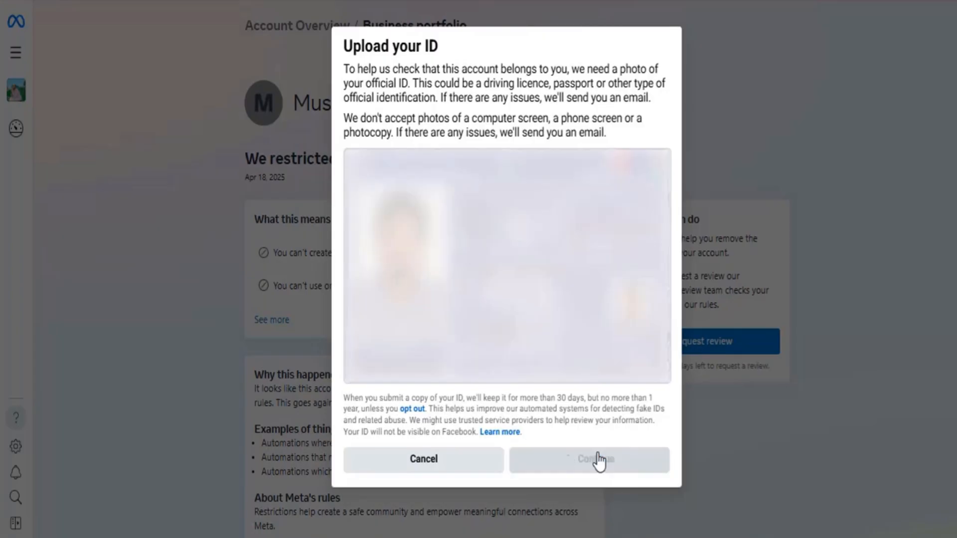
click(589, 460)
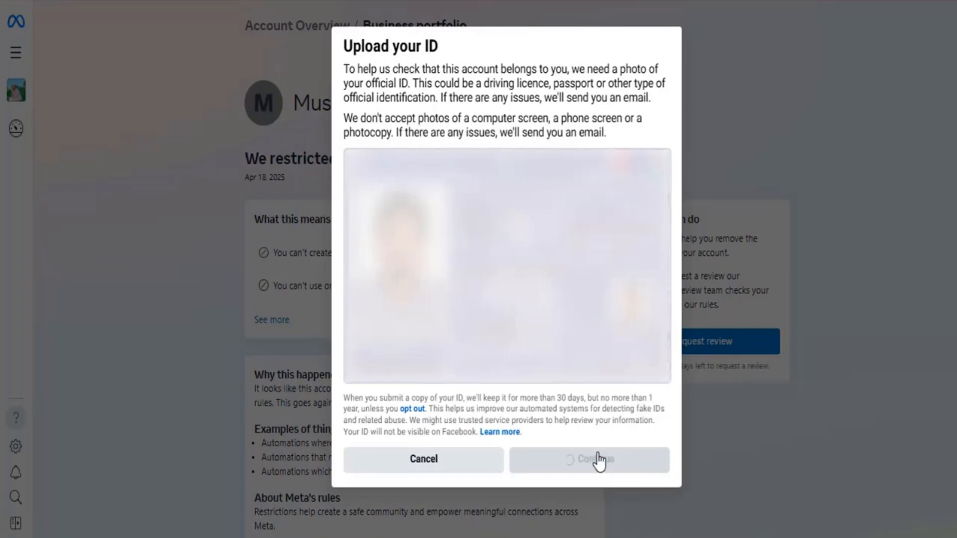
click(589, 460)
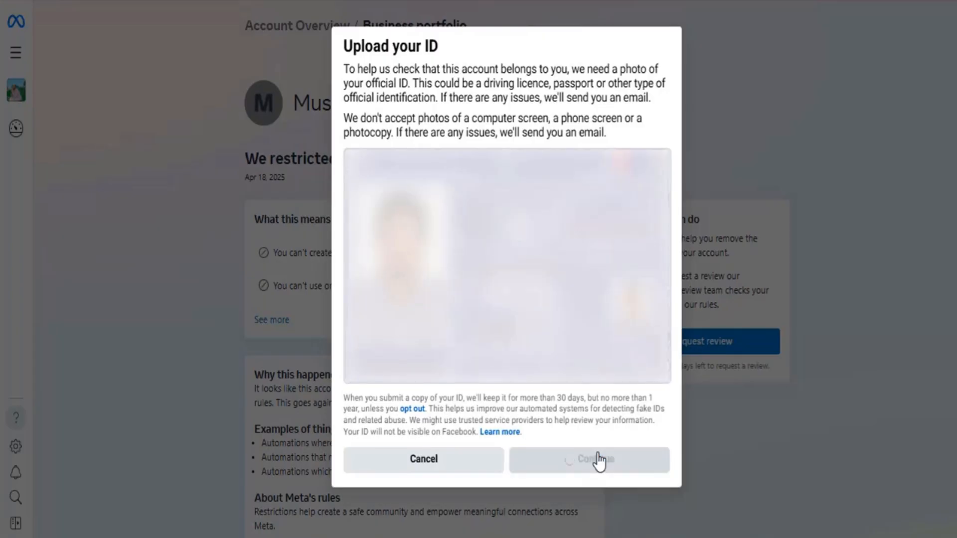
click(589, 459)
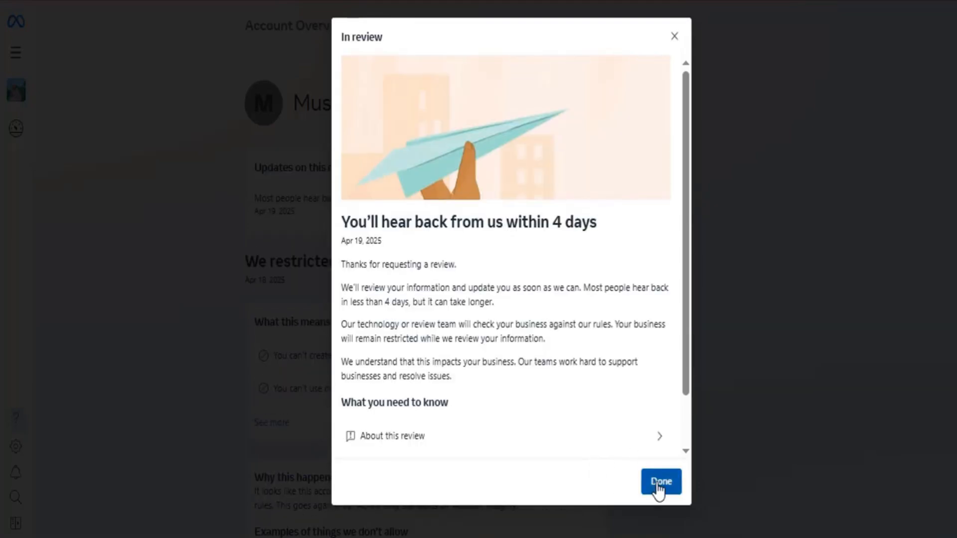
Dismiss the In review confirmation, returning to the Muskan portfolio overview.
click(660, 482)
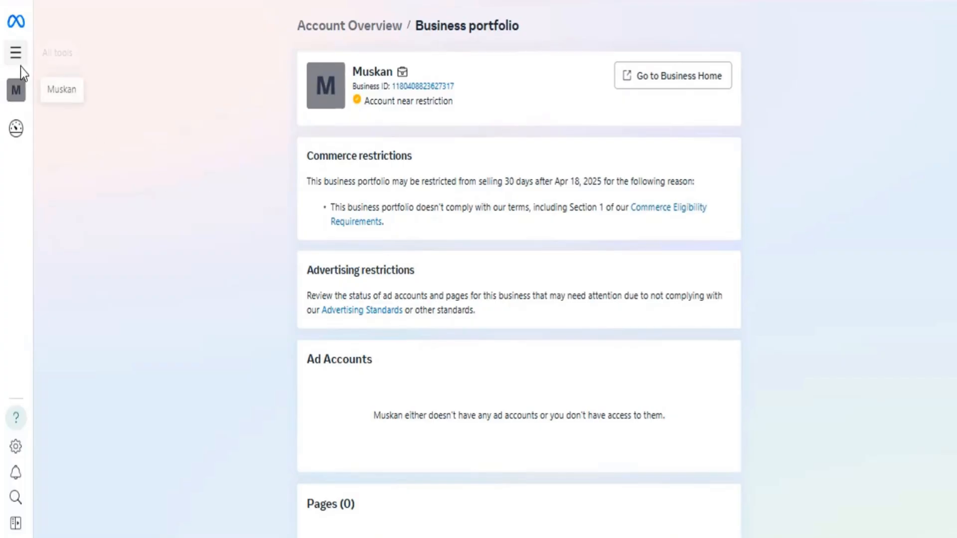
mouse_move(388, 102)
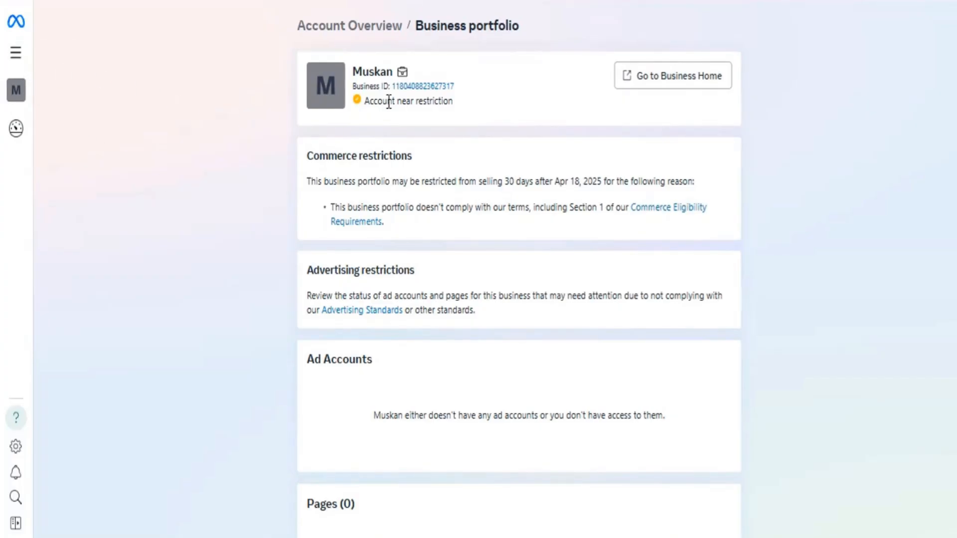
Reach Business settings via All tools, landing on the People list.
click(15, 52)
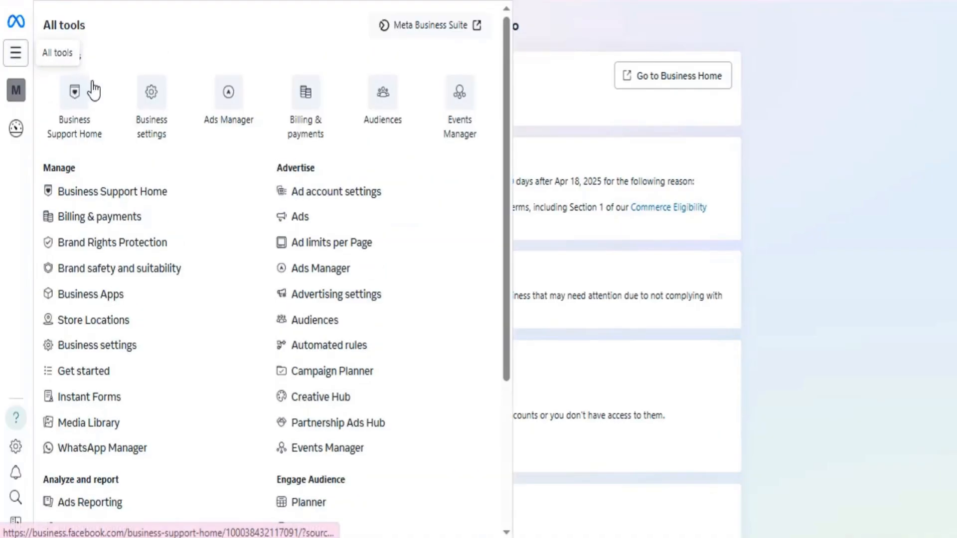
click(151, 101)
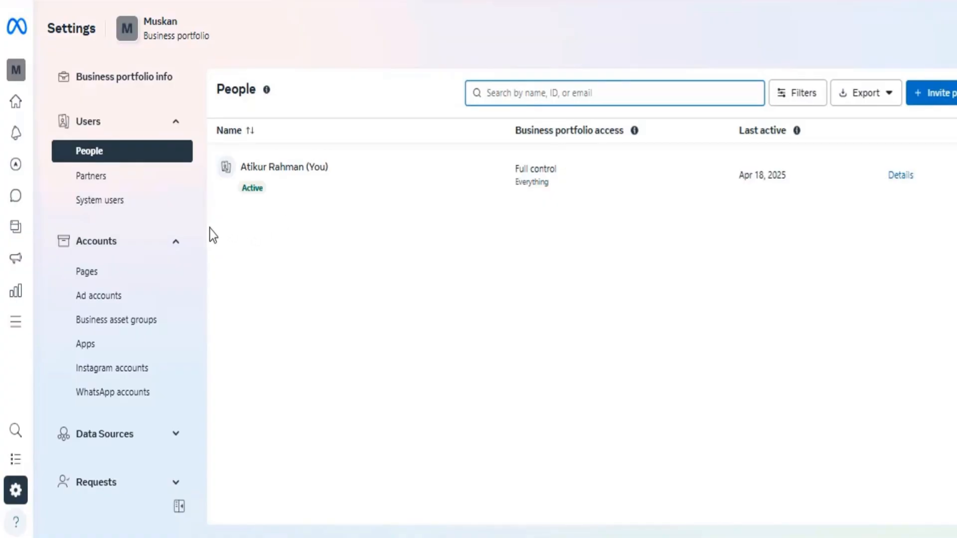
mouse_move(98, 295)
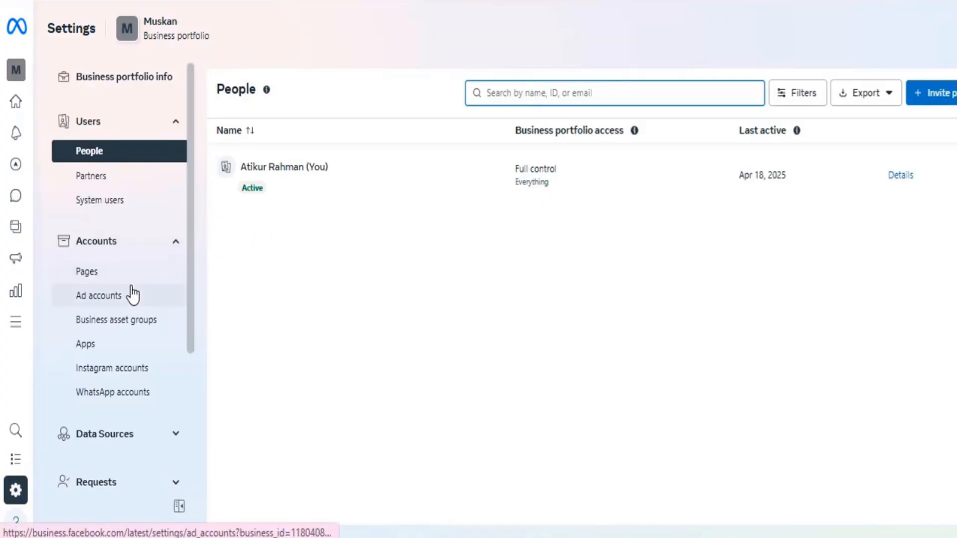
Check the Ad accounts page now shows only the 'no ad accounts added' note, without the lock.
click(99, 296)
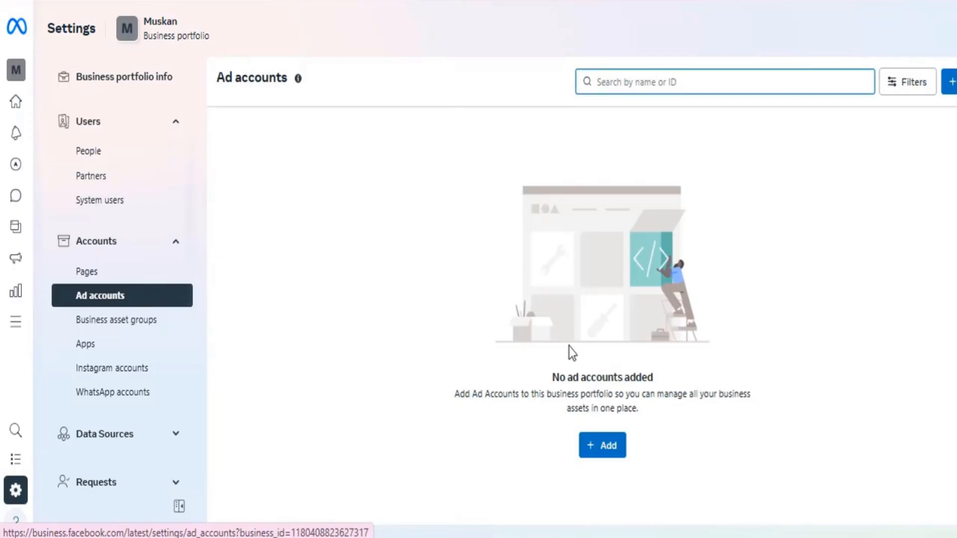
mouse_move(505, 379)
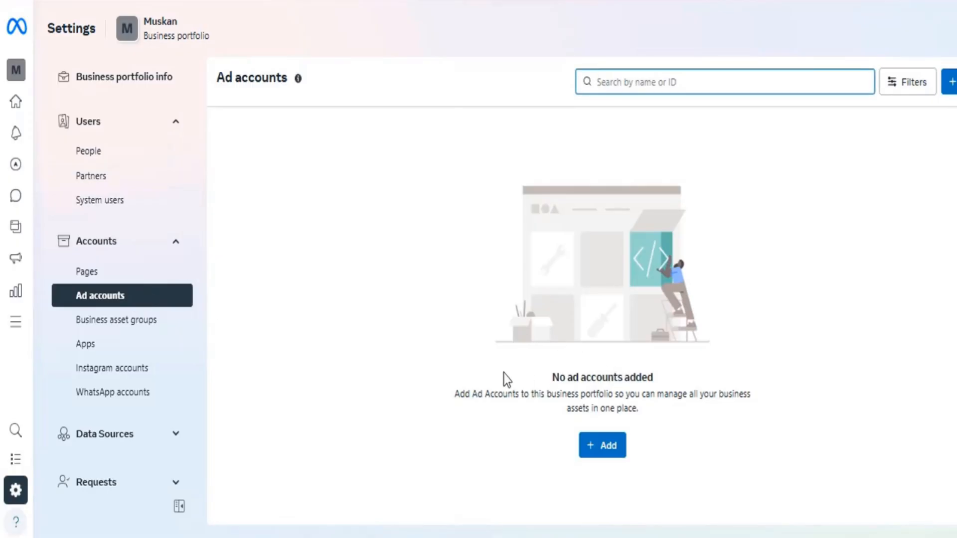
drag(506, 377, 693, 419)
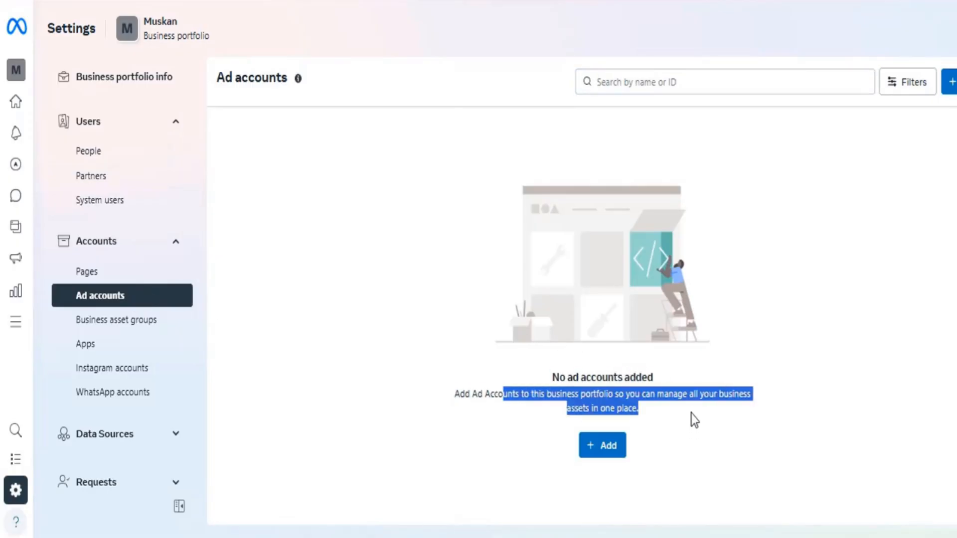